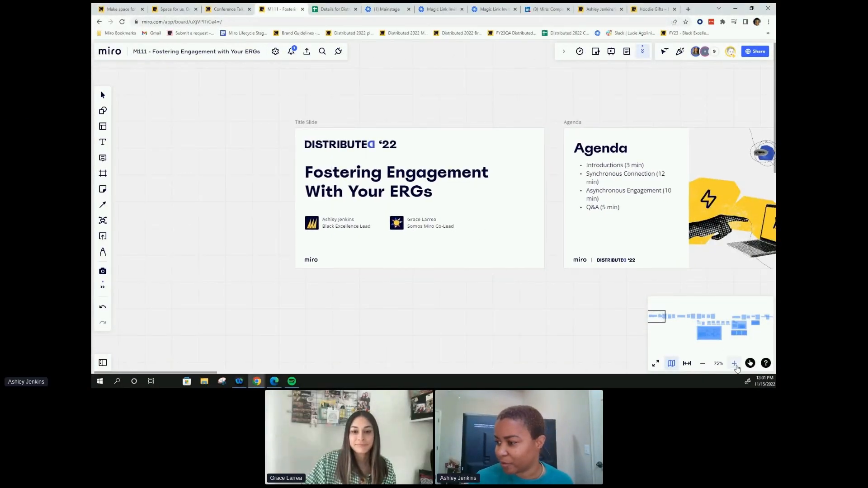
Step: Zoom the board from 75% to 125% on the Fostering Engagement With Your ERGs title slide
{"action": "left_click", "coordinate": [735, 363]}
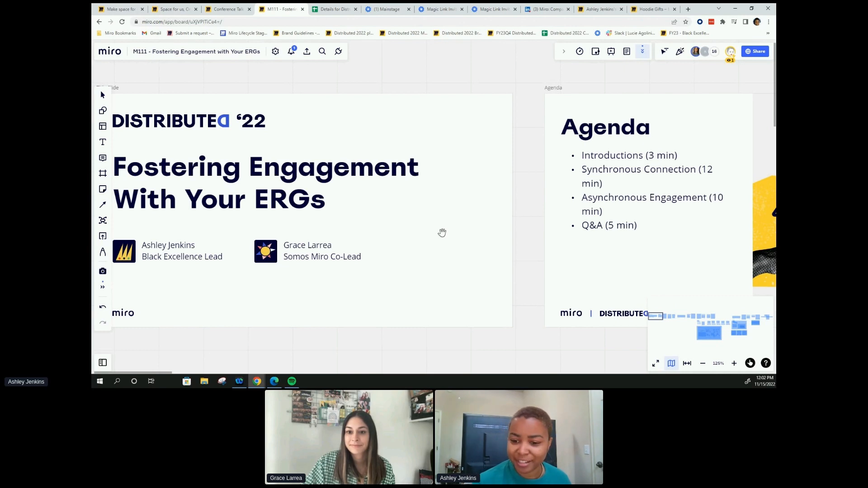
{"action": "mouse_move", "coordinate": [407, 240]}
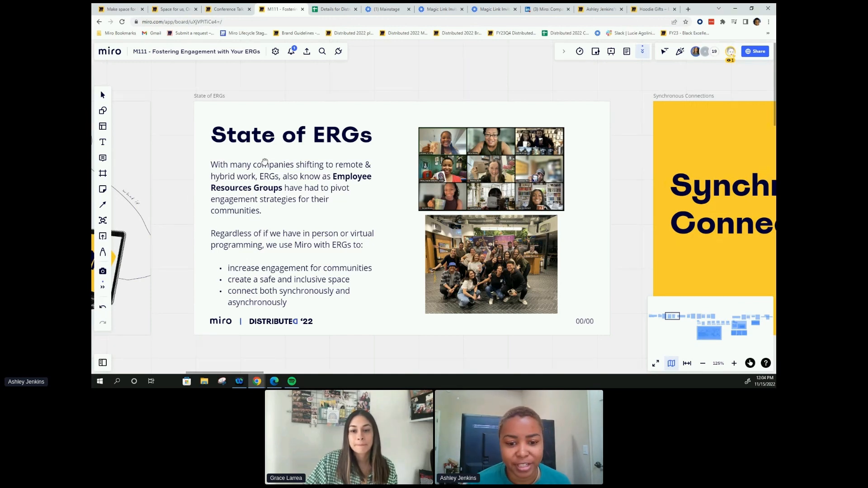
{"action": "mouse_move", "coordinate": [390, 192]}
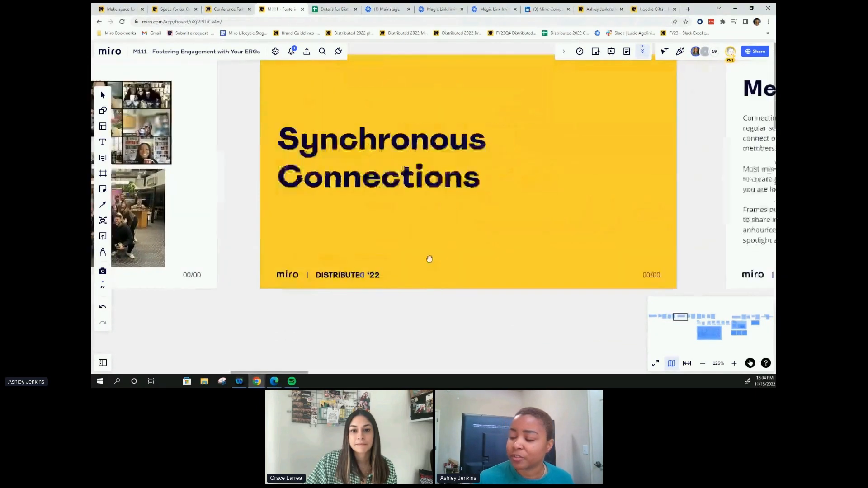
Step: Pan the canvas until the Meetings frame is on screen
{"action": "left_click_drag", "start_coordinate": [429, 258], "coordinate": [440, 292]}
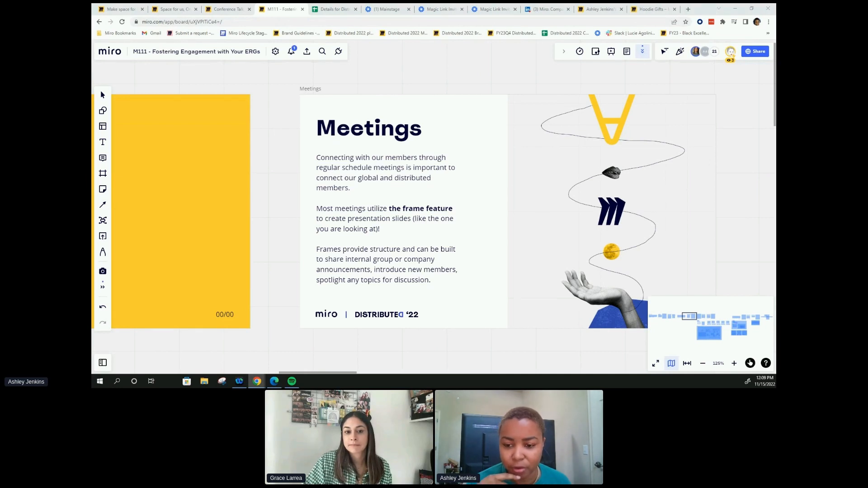
{"action": "mouse_move", "coordinate": [507, 277]}
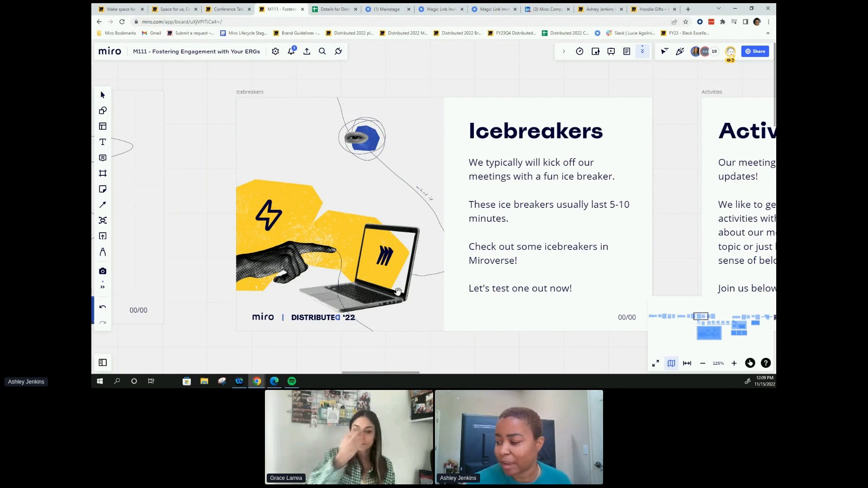
{"action": "mouse_move", "coordinate": [352, 251]}
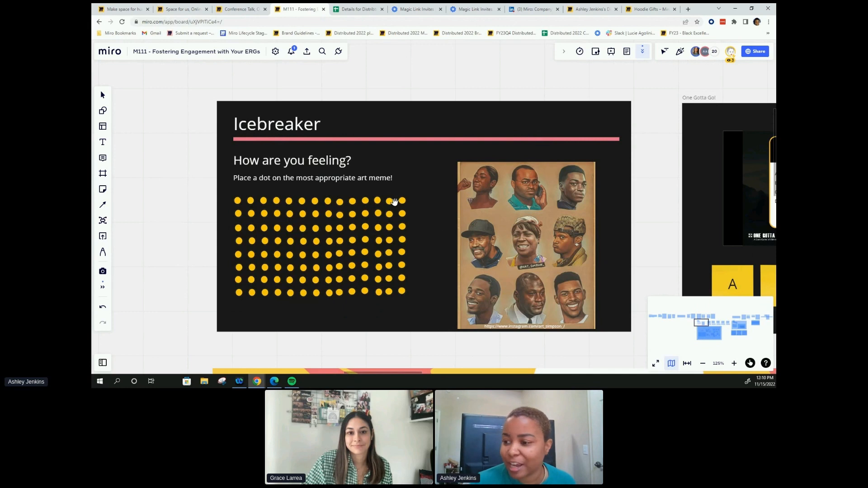
{"action": "mouse_move", "coordinate": [199, 205]}
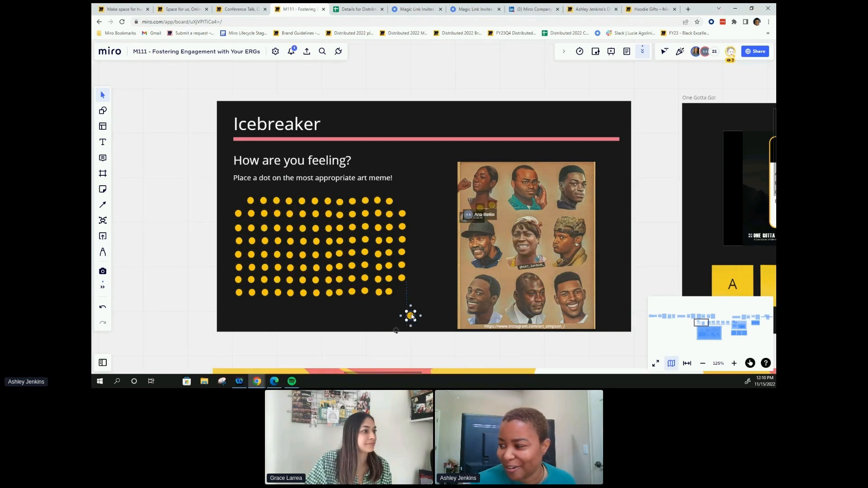
Step: Drag a yellow dot onto one of the art meme faces
{"action": "left_click_drag", "start_coordinate": [409, 316], "coordinate": [480, 205]}
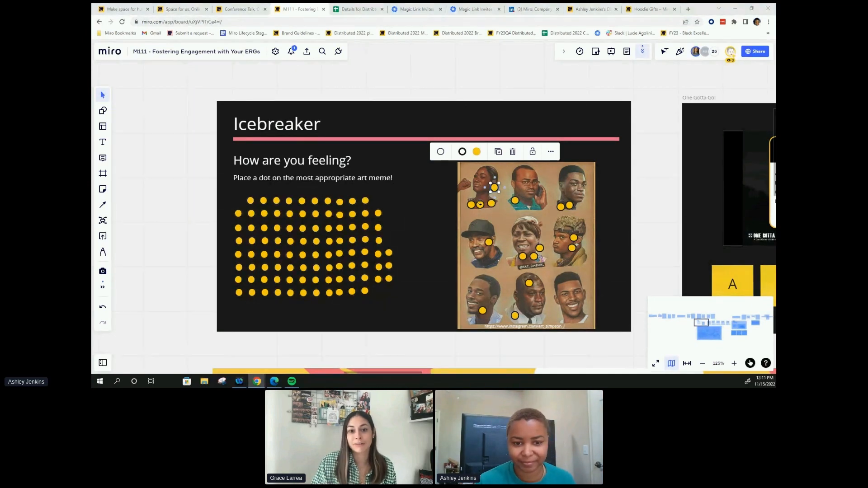
{"action": "mouse_move", "coordinate": [194, 226]}
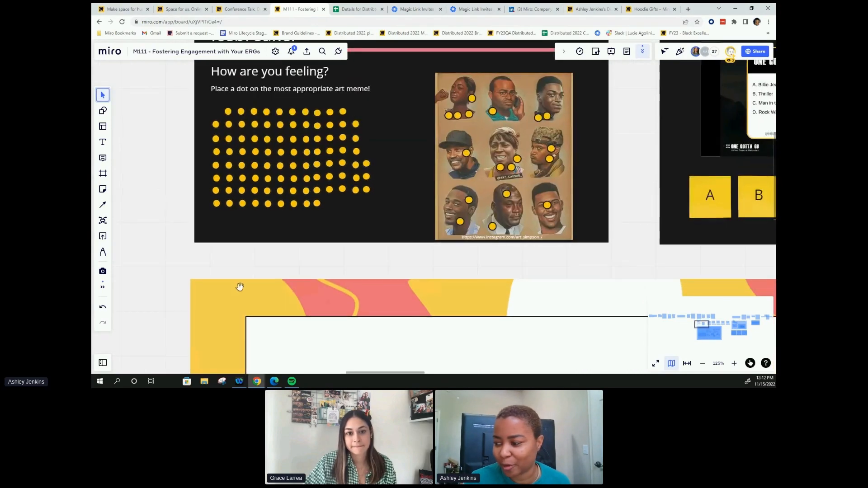
Step: Zoom out to about 31% to see Meetings through Asynchronous Engagement frames
{"action": "left_click", "coordinate": [703, 363]}
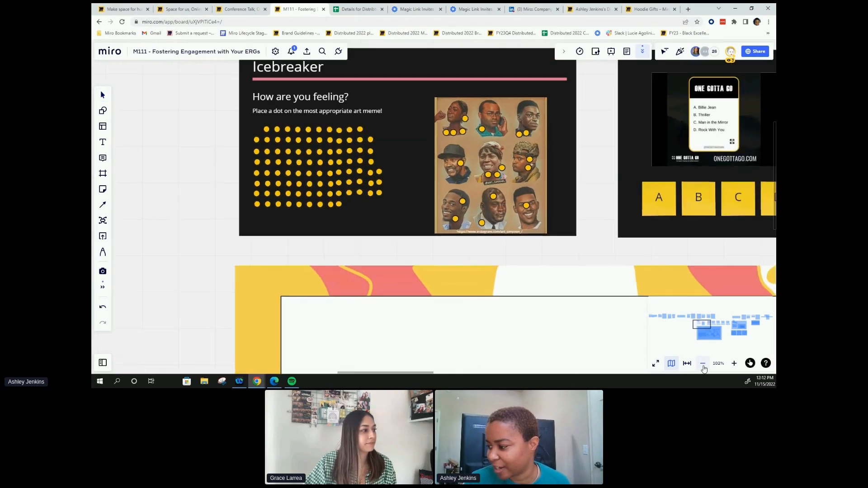
{"action": "left_click", "coordinate": [703, 363]}
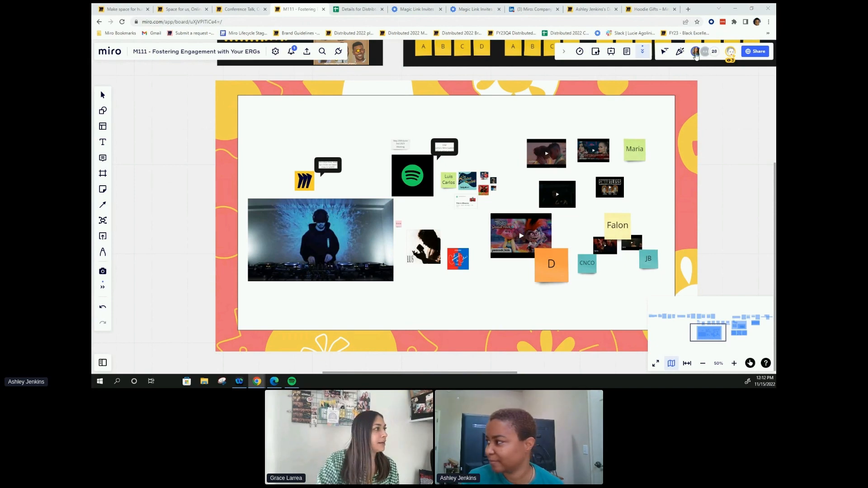
{"action": "left_click", "coordinate": [695, 51]}
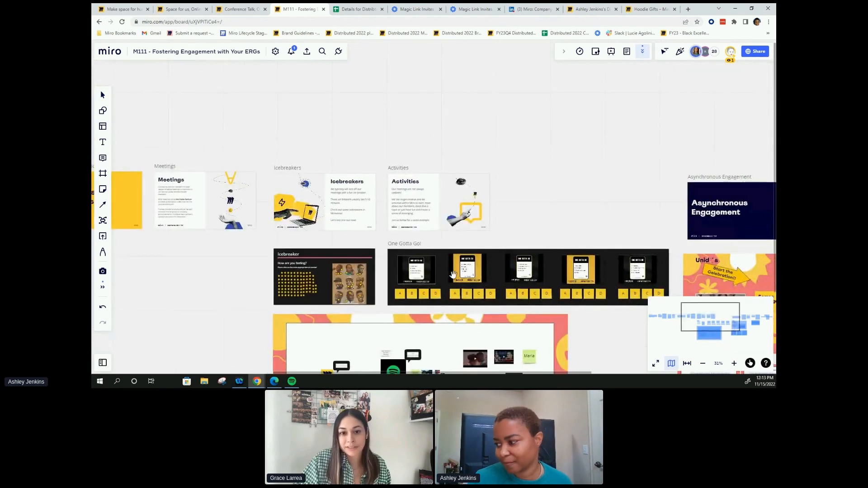
Step: Zoom back in to 100% on the Activities frame
{"action": "left_click", "coordinate": [733, 363]}
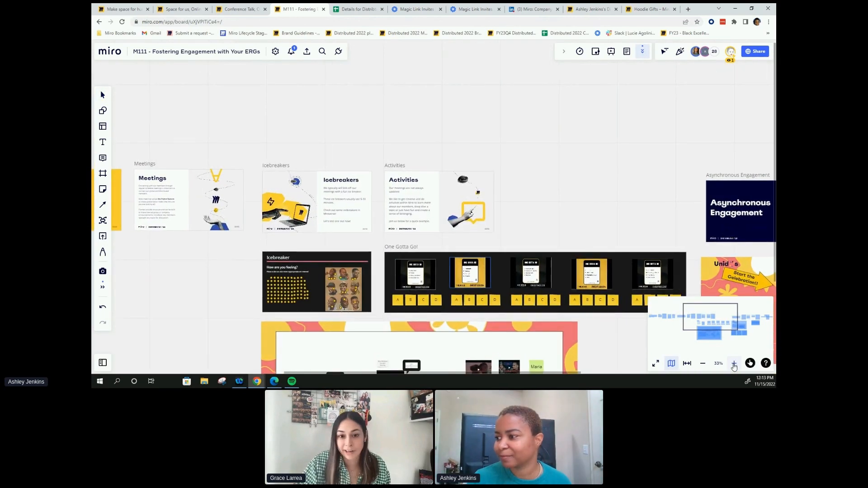
{"action": "left_click", "coordinate": [734, 363]}
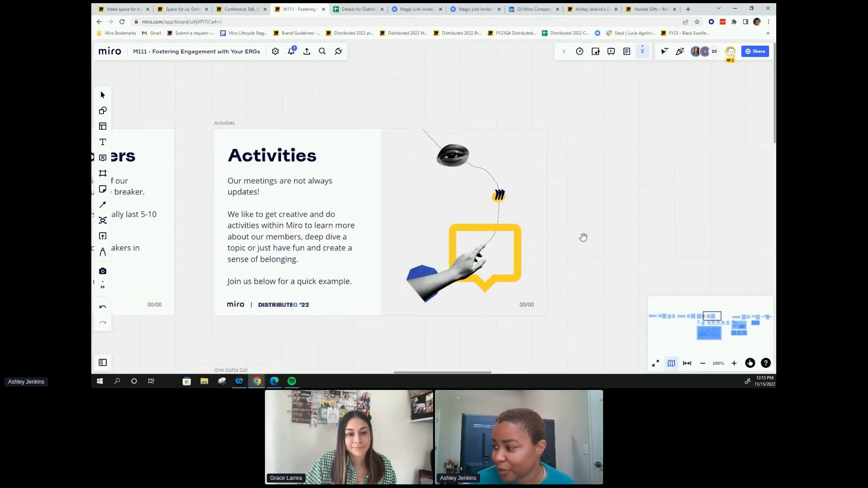
{"action": "mouse_move", "coordinate": [582, 237]}
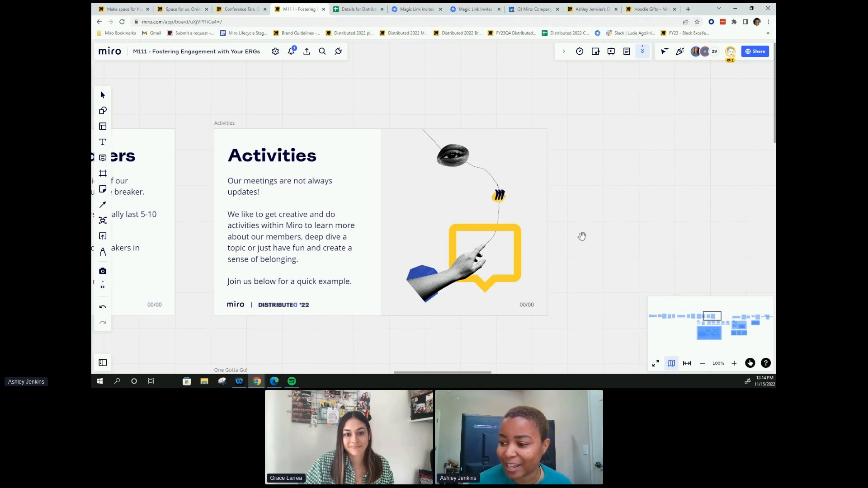
{"action": "mouse_move", "coordinate": [543, 294]}
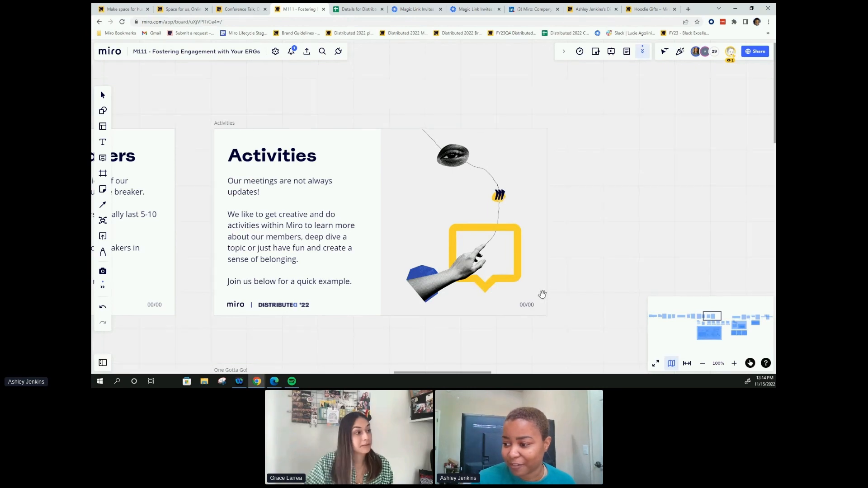
Step: Scroll down, zoom out to 75% and center the One Gotta Go! question cards
{"action": "scroll", "scroll_direction": "down", "scroll_amount": 3}
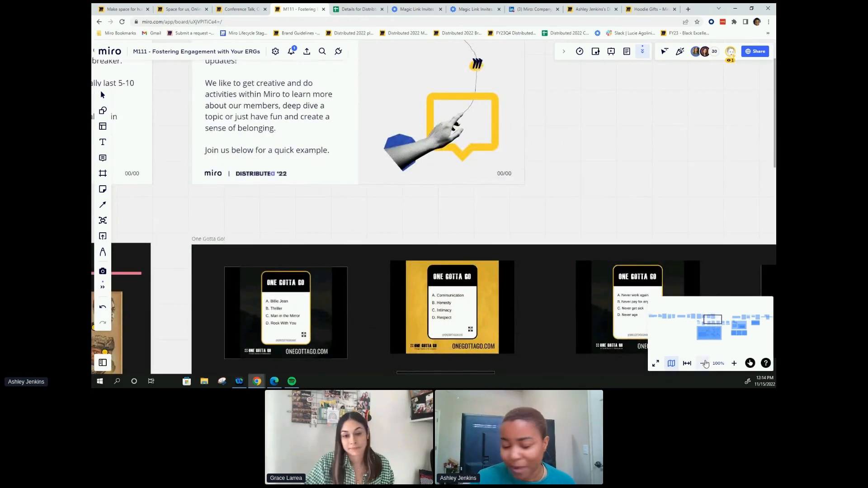
{"action": "left_click", "coordinate": [705, 364]}
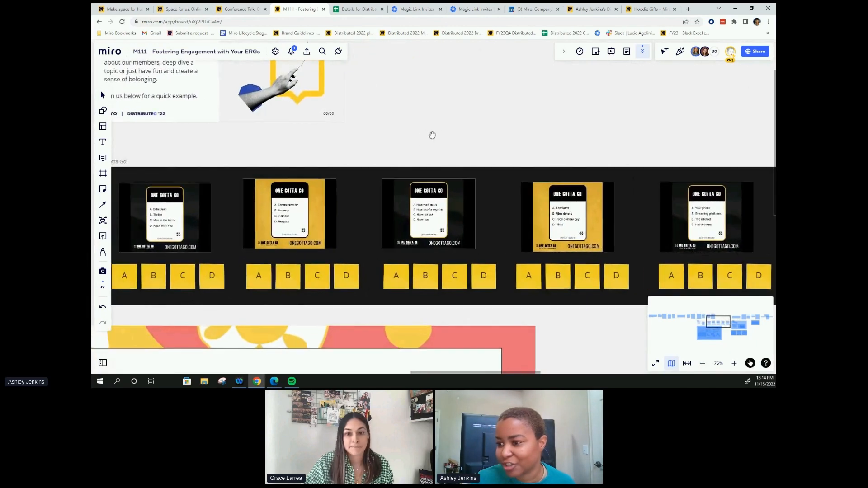
{"action": "left_click_drag", "start_coordinate": [432, 135], "coordinate": [457, 131]}
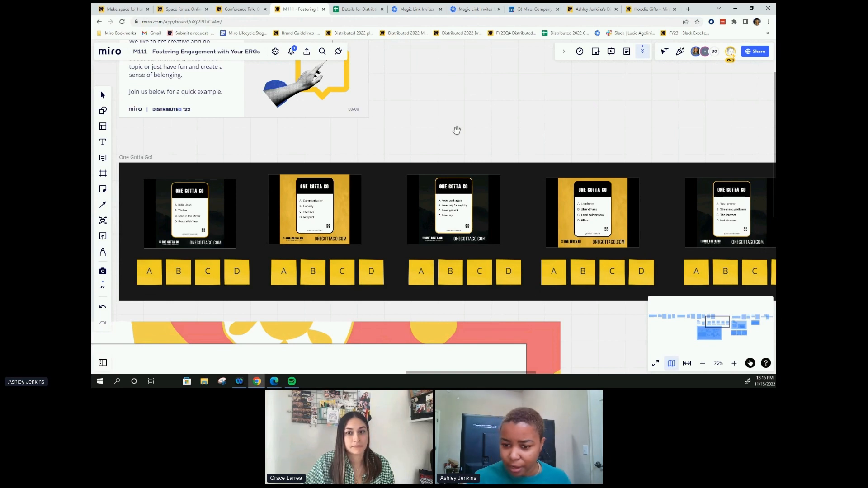
{"action": "mouse_move", "coordinate": [211, 29]}
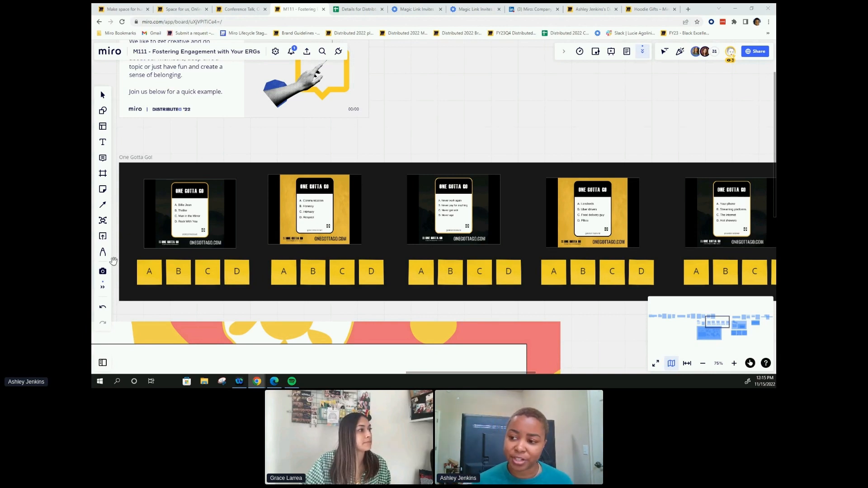
{"action": "mouse_move", "coordinate": [216, 183]}
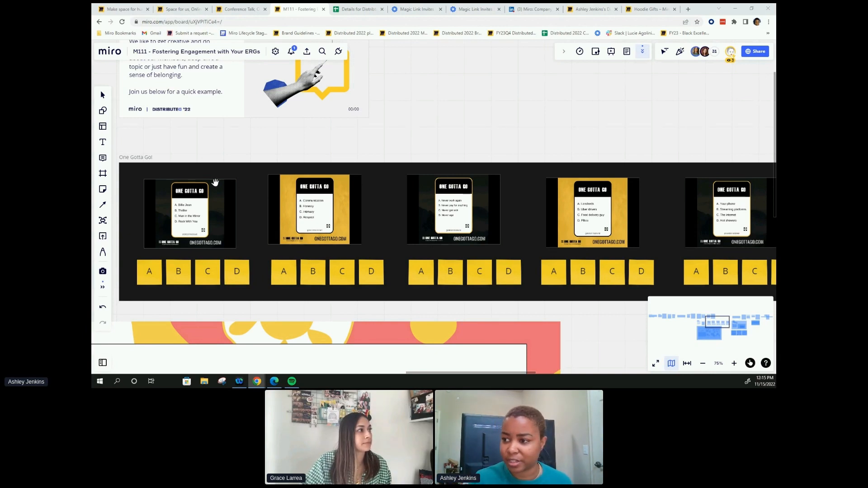
{"action": "left_click", "coordinate": [189, 213]}
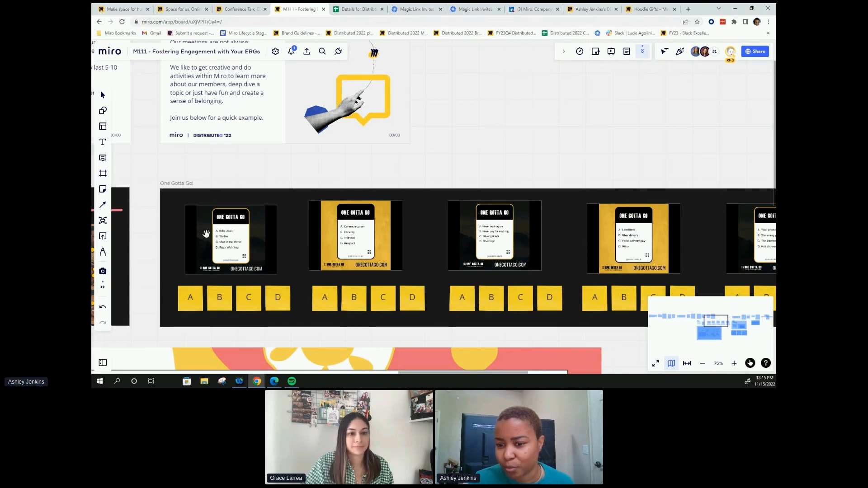
{"action": "left_click", "coordinate": [180, 21]}
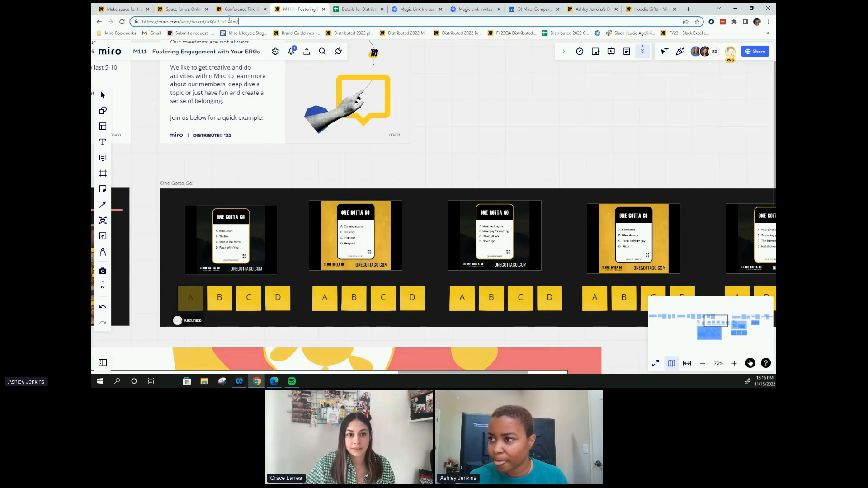
Step: Open a voting session over the One Gotta Go! frame with 3 votes and 2 minutes
{"action": "left_click", "coordinate": [188, 22]}
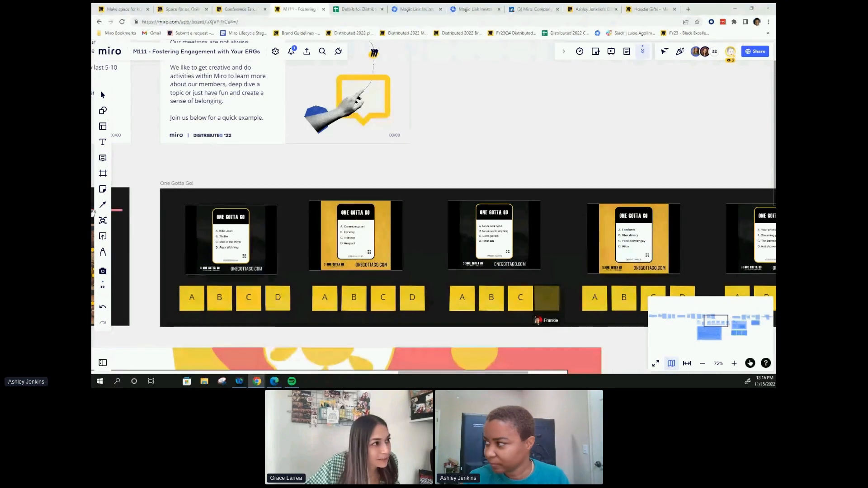
{"action": "left_click", "coordinate": [546, 297]}
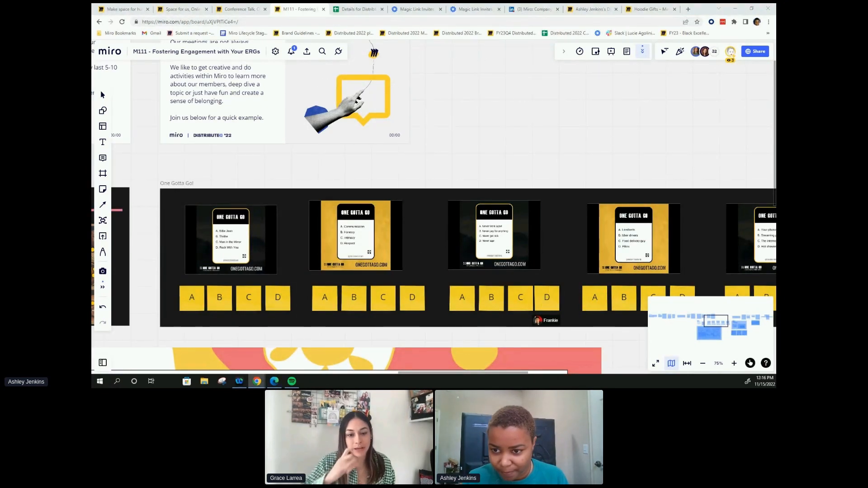
{"action": "left_click", "coordinate": [546, 298]}
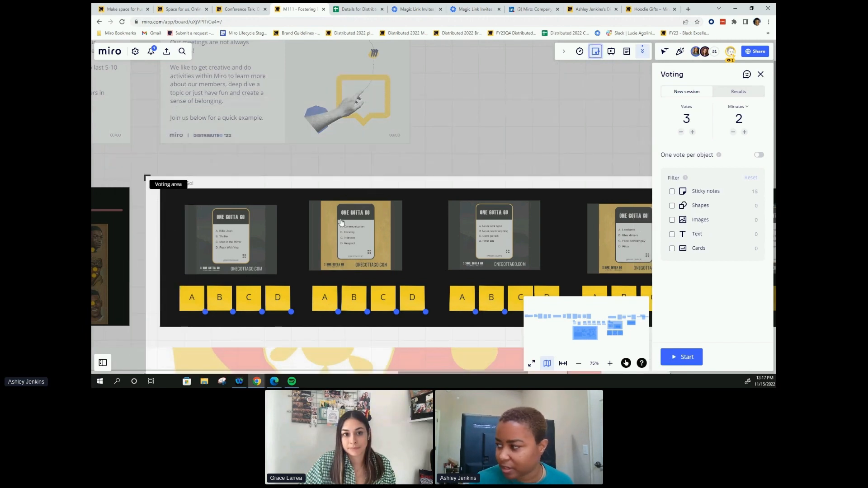
Step: Launch a 5-vote, 2-minute session counting only sticky notes
{"action": "left_click", "coordinate": [578, 363]}
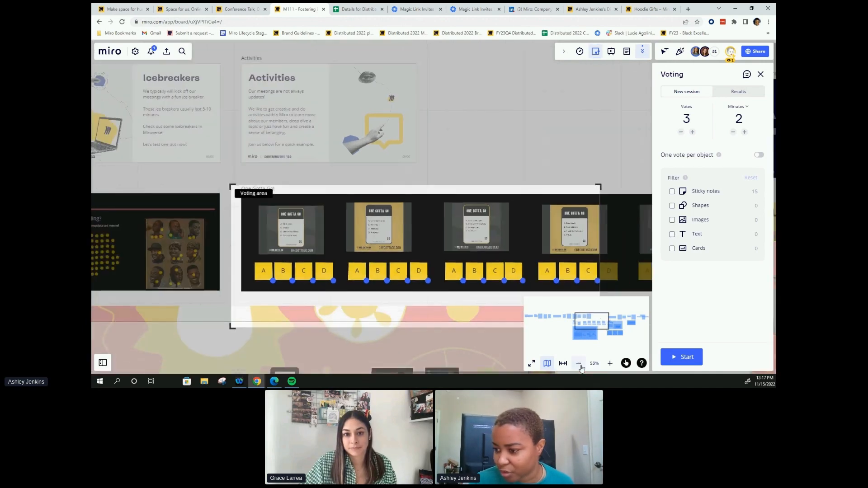
{"action": "left_click", "coordinate": [577, 364]}
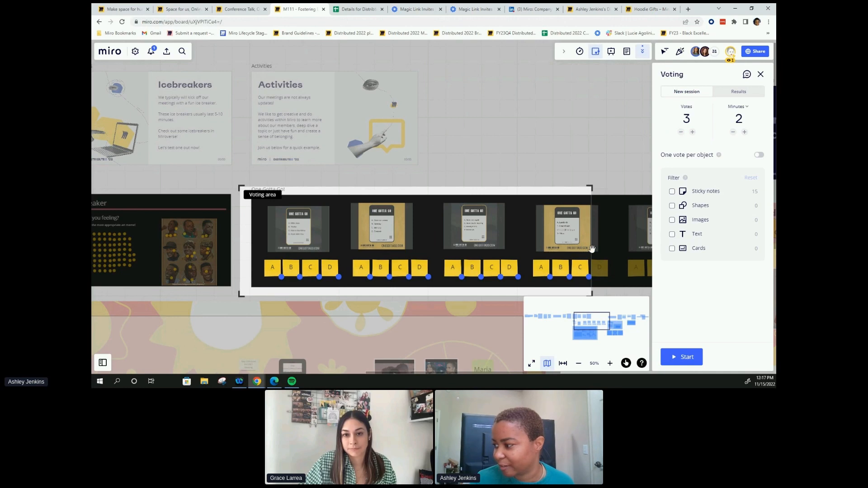
{"action": "mouse_move", "coordinate": [591, 236]}
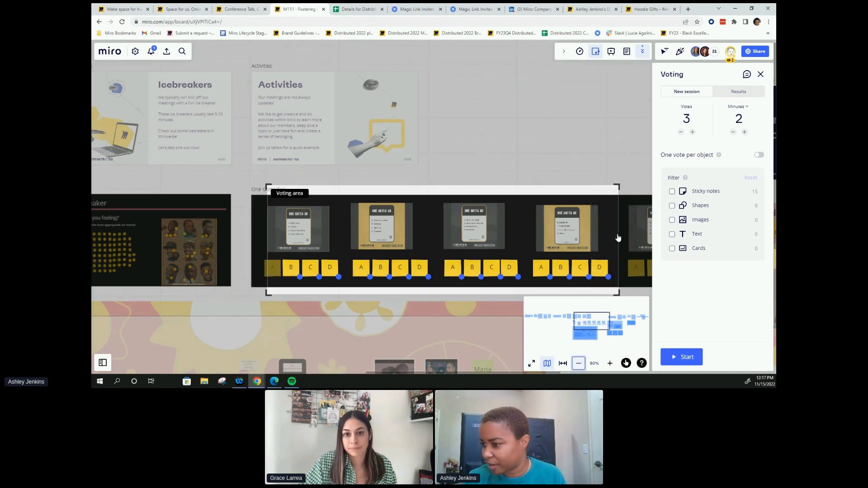
{"action": "left_click", "coordinate": [578, 363]}
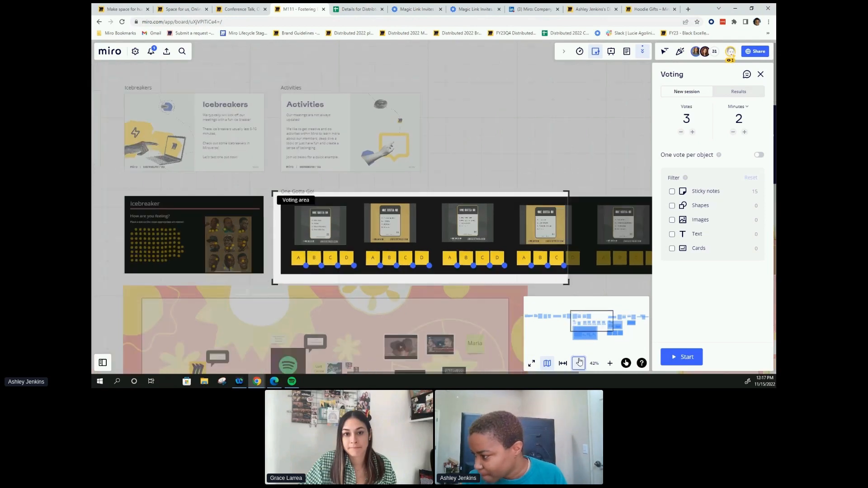
{"action": "left_click", "coordinate": [577, 363]}
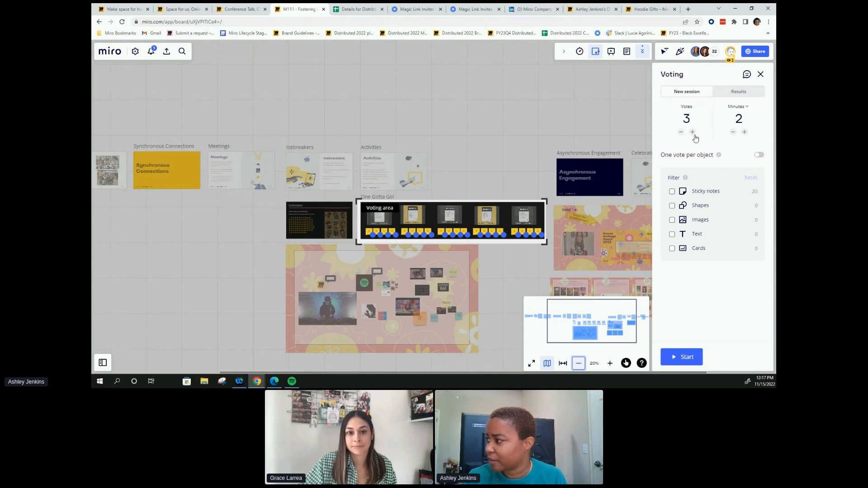
{"action": "left_click", "coordinate": [692, 132]}
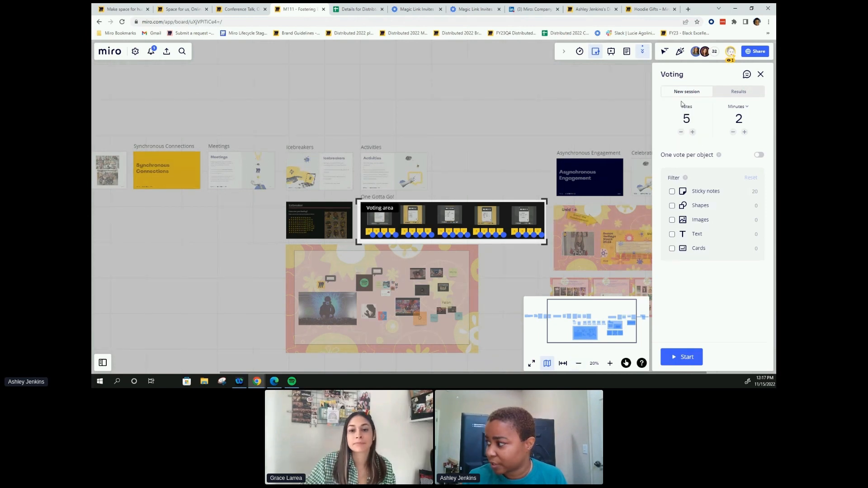
{"action": "mouse_move", "coordinate": [557, 207]}
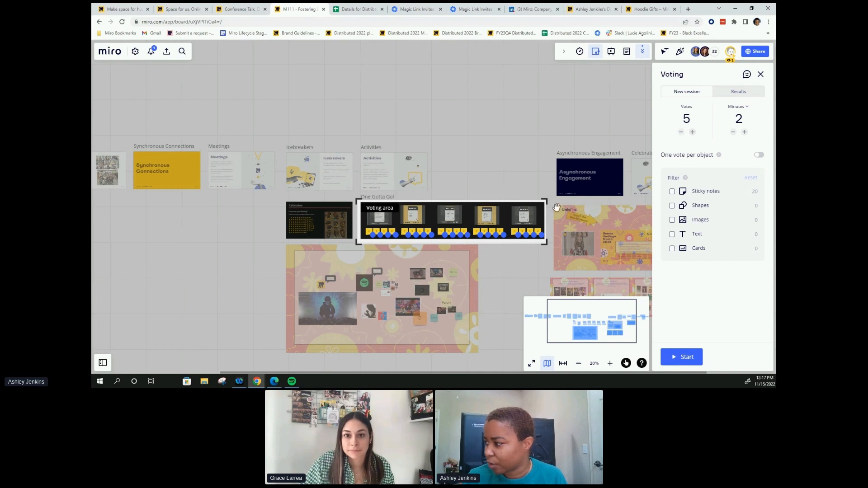
{"action": "mouse_move", "coordinate": [673, 199]}
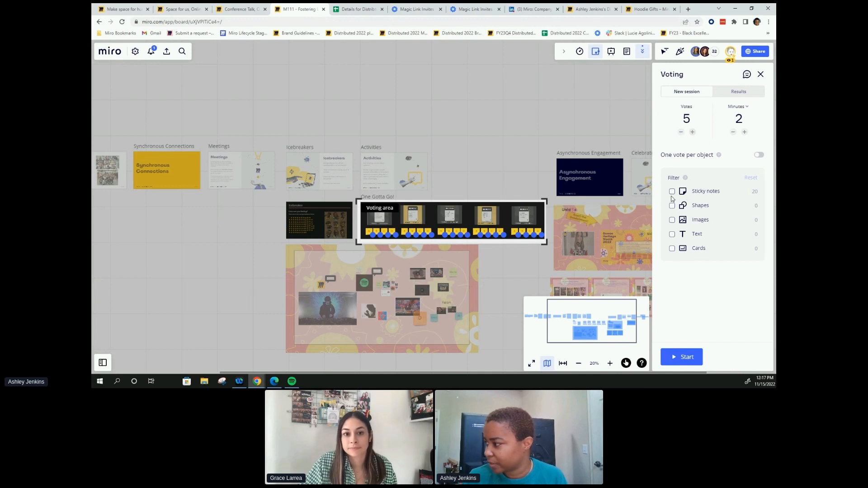
{"action": "left_click", "coordinate": [671, 191]}
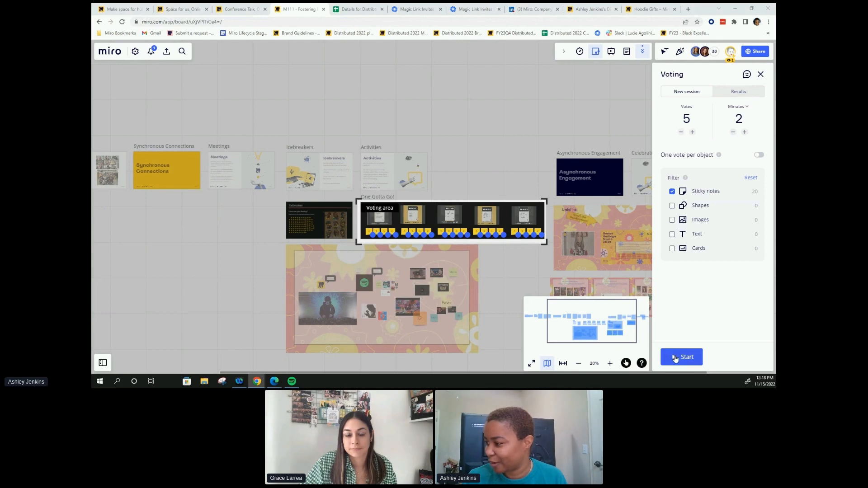
{"action": "left_click", "coordinate": [680, 357]}
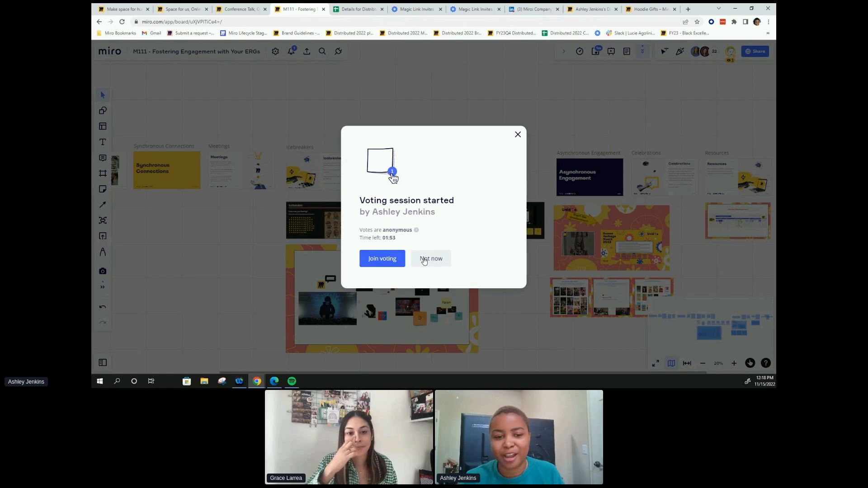
Step: Choose Not now instead of joining the vote, and zoom in on the voting area
{"action": "left_click", "coordinate": [431, 259]}
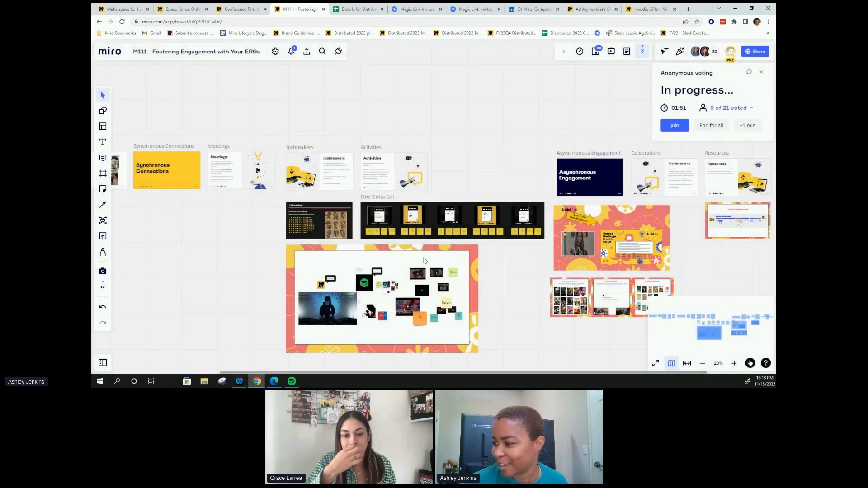
{"action": "left_click", "coordinate": [734, 363]}
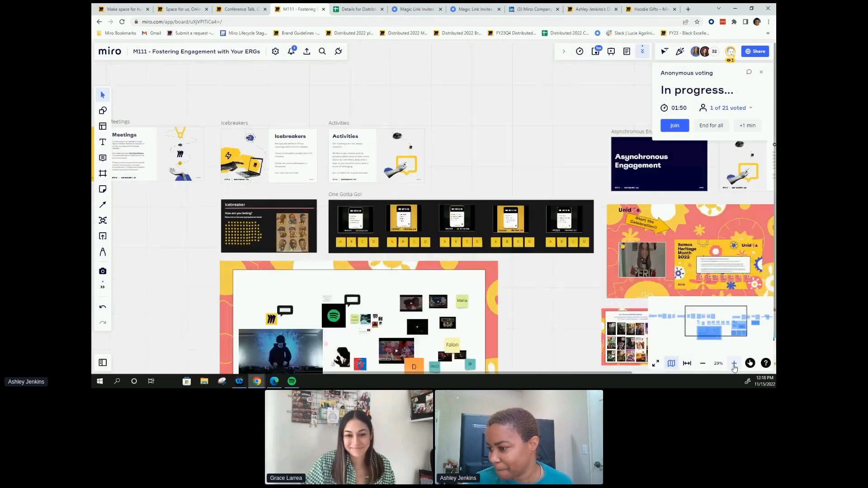
{"action": "left_click", "coordinate": [735, 363]}
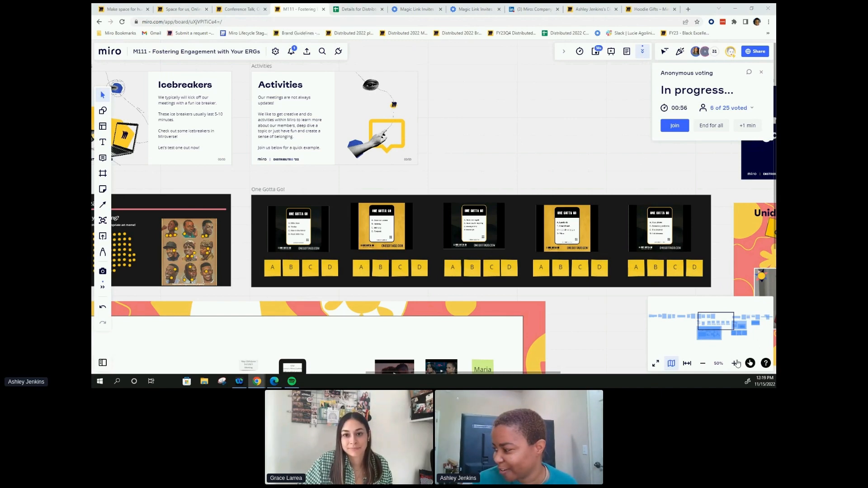
Step: Zoom closer on the One Gotta Go cards while votes come in
{"action": "left_click", "coordinate": [734, 363]}
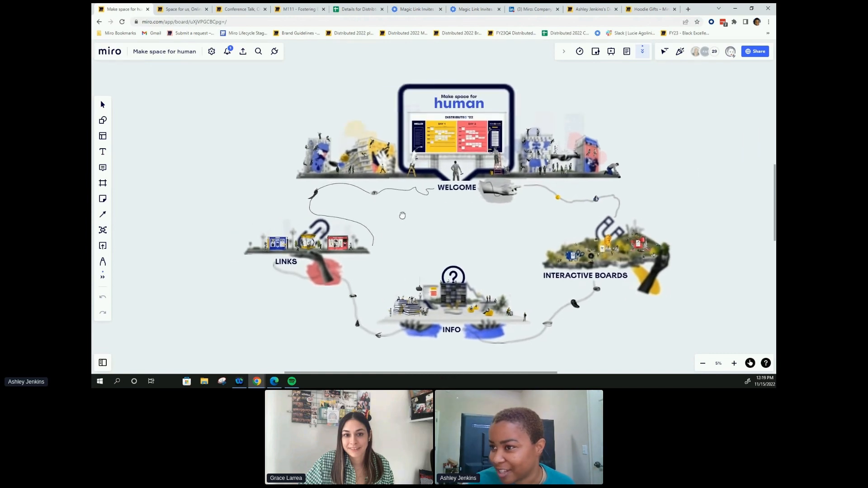
{"action": "mouse_move", "coordinate": [636, 306]}
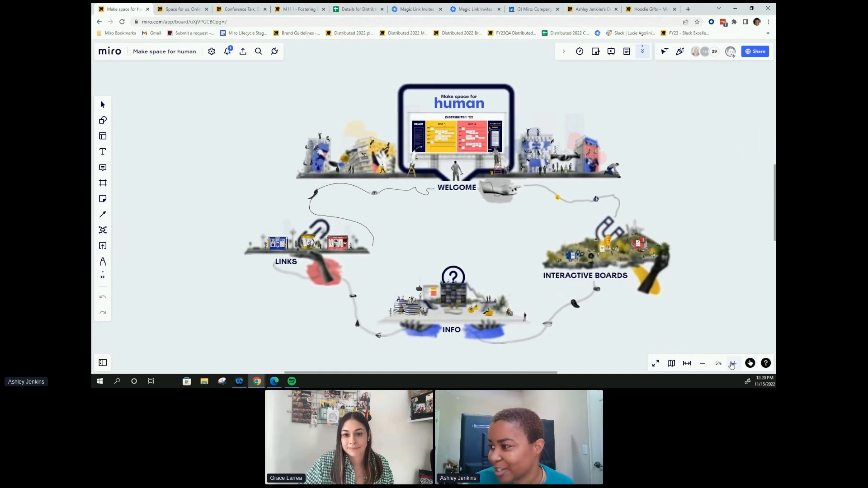
Step: Zoom in on the Make space for human welcome scene, then go back to the M111 ERG board
{"action": "left_click", "coordinate": [733, 363]}
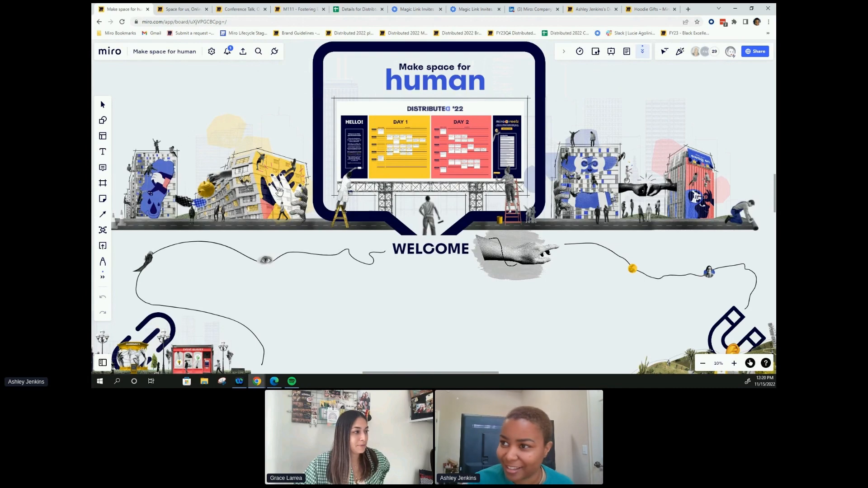
{"action": "mouse_move", "coordinate": [182, 9]}
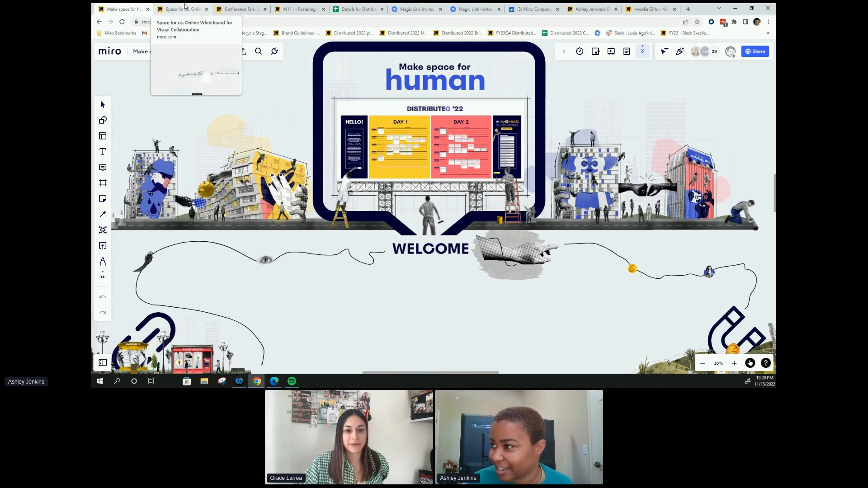
{"action": "left_click", "coordinate": [299, 9]}
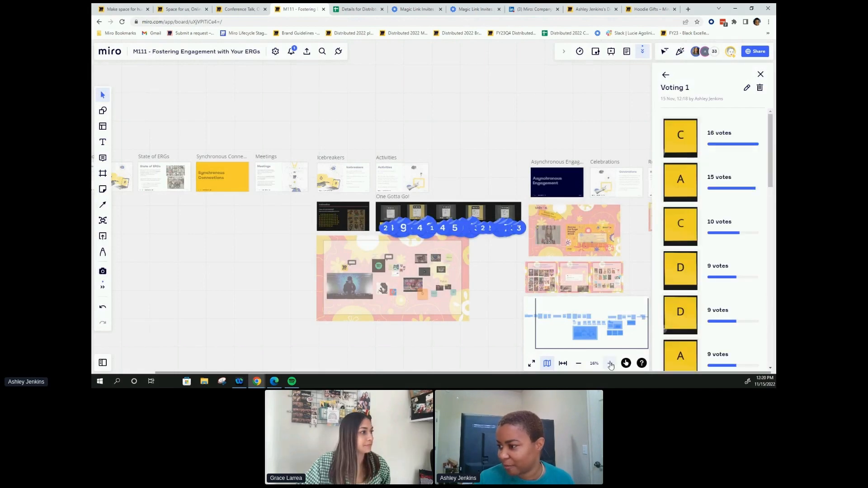
Step: Zoom in and pan right to show Landlords (15 votes) and Your phone (9 votes) tallies
{"action": "left_click", "coordinate": [609, 363]}
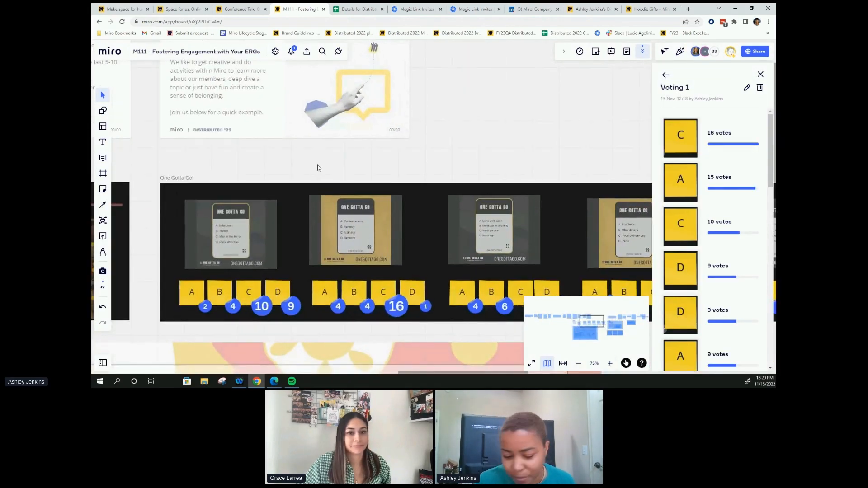
{"action": "left_click", "coordinate": [610, 363]}
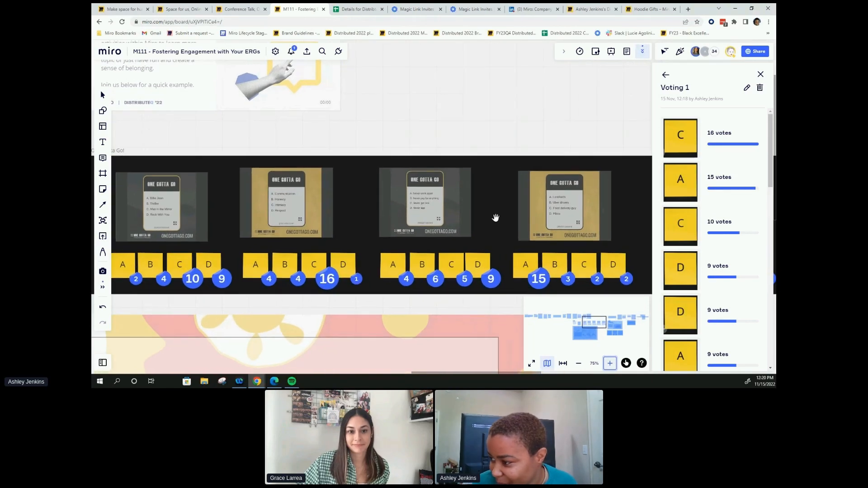
{"action": "left_click_drag", "start_coordinate": [496, 217], "coordinate": [423, 222]}
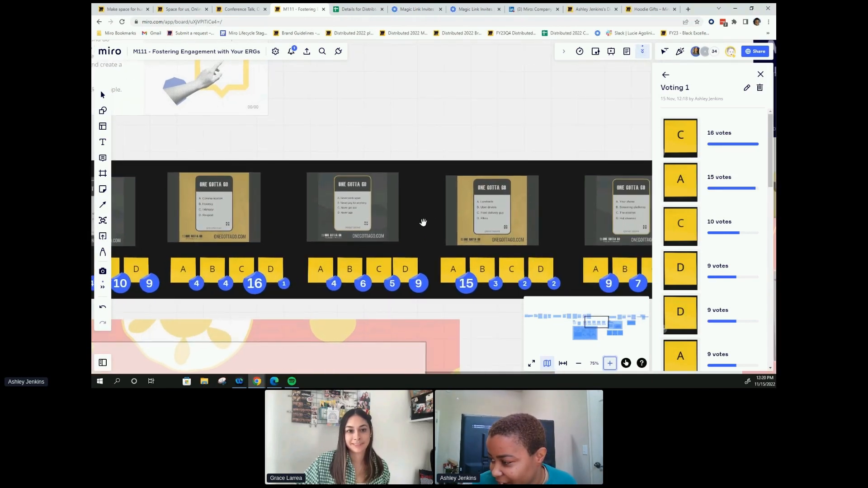
{"action": "left_click", "coordinate": [609, 363]}
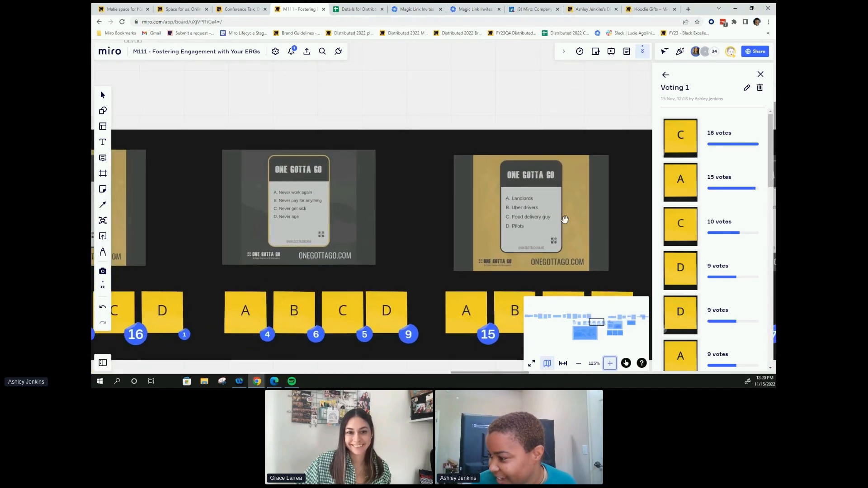
{"action": "left_click_drag", "start_coordinate": [564, 219], "coordinate": [416, 190]}
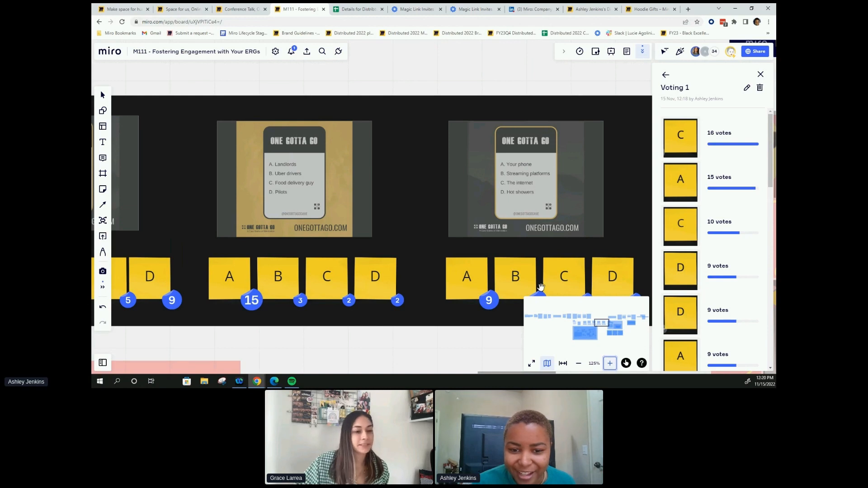
{"action": "mouse_move", "coordinate": [506, 257]}
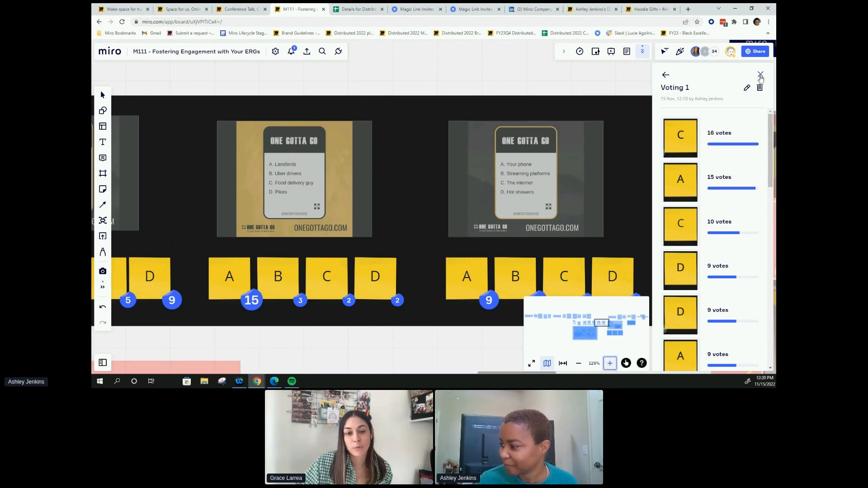
Step: Close Voting 1 results, zoom out the ERG board, and move to the Lotería board
{"action": "left_click", "coordinate": [760, 74]}
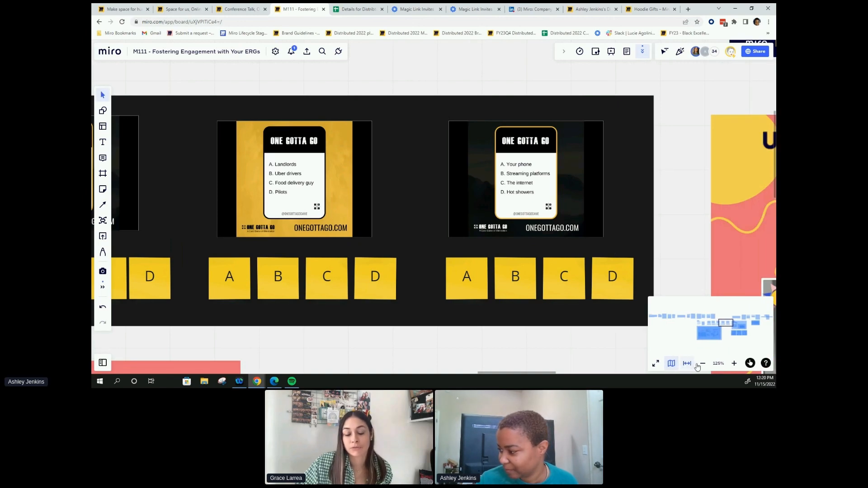
{"action": "left_click", "coordinate": [702, 363]}
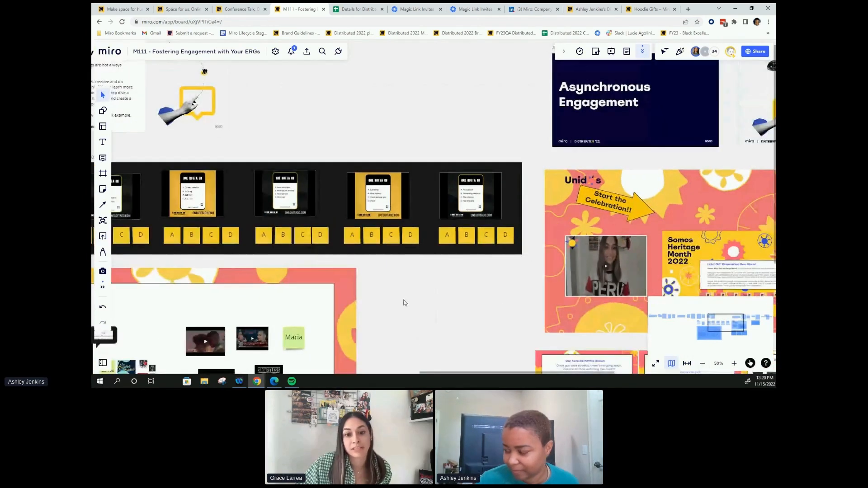
{"action": "left_click_drag", "start_coordinate": [405, 303], "coordinate": [533, 316]}
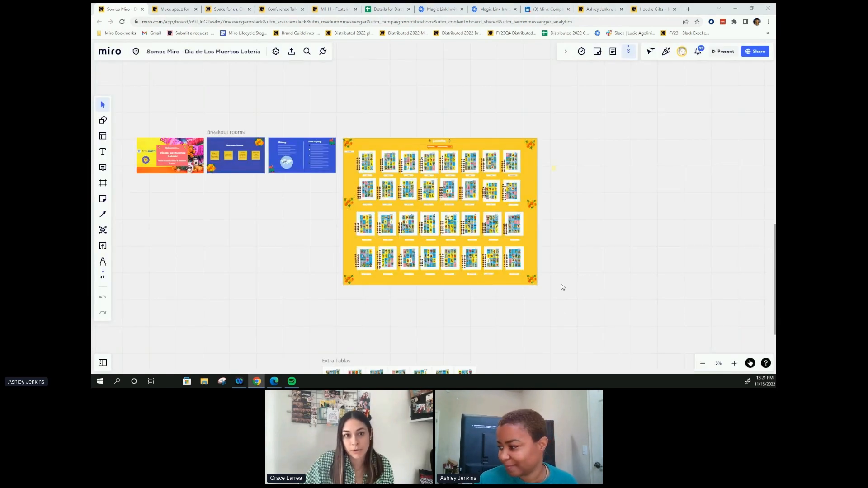
Step: Zoom in on the Lotería welcome, Breakout Rooms, and History and How to play frames
{"action": "left_click", "coordinate": [734, 363]}
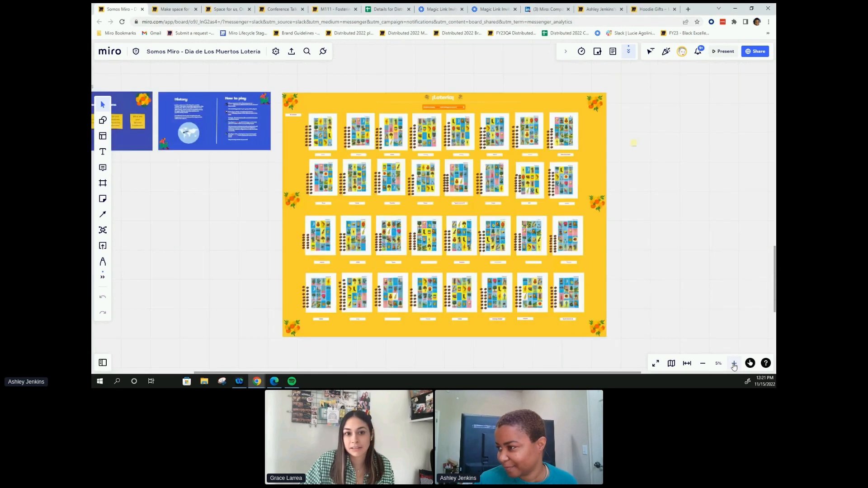
{"action": "left_click", "coordinate": [733, 363]}
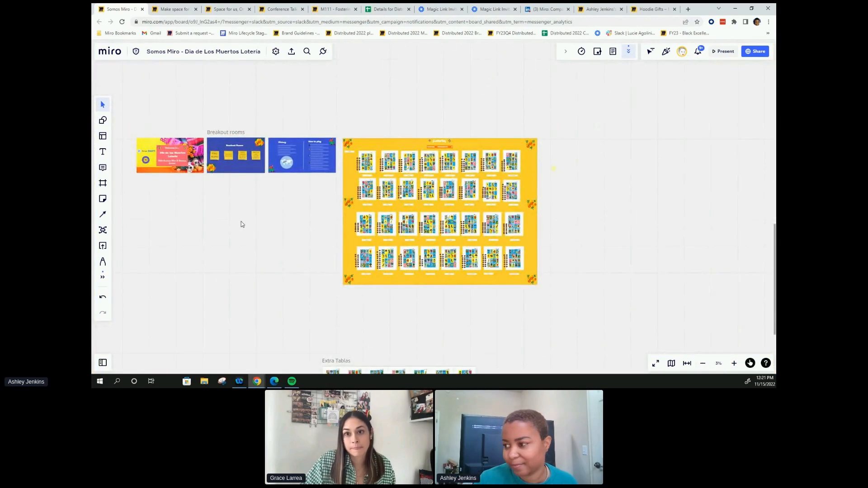
{"action": "left_click", "coordinate": [734, 363]}
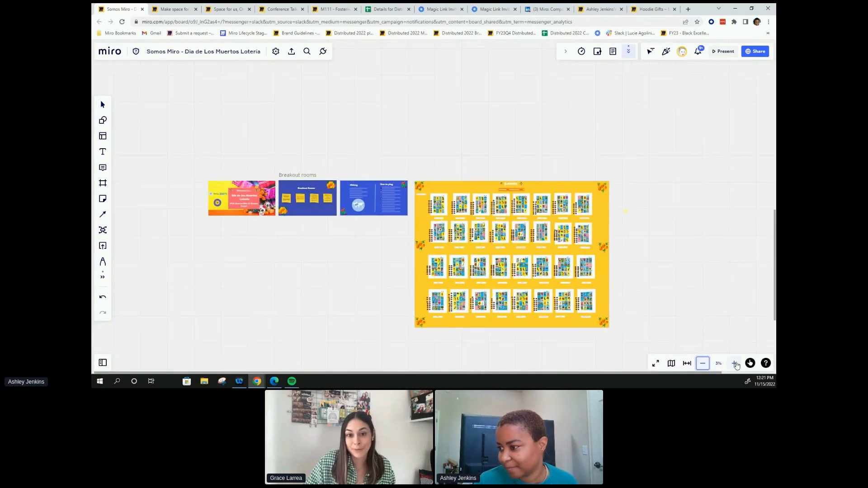
{"action": "left_click", "coordinate": [735, 363]}
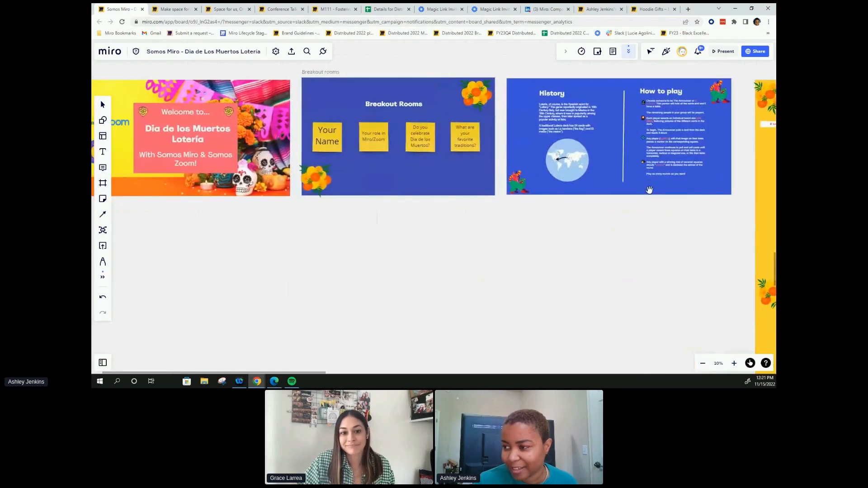
Step: Pan to the named Lotería tablas grid, then return to the M111 ERG board
{"action": "left_click_drag", "start_coordinate": [649, 190], "coordinate": [723, 216]}
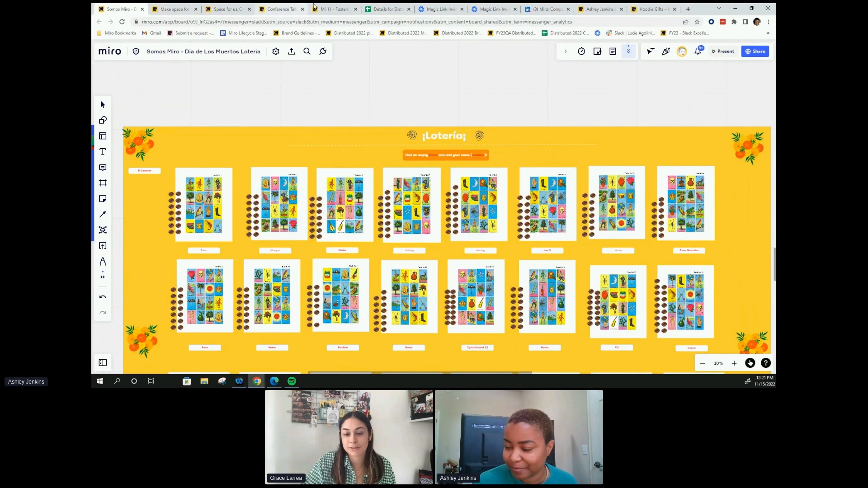
{"action": "mouse_move", "coordinate": [332, 9]}
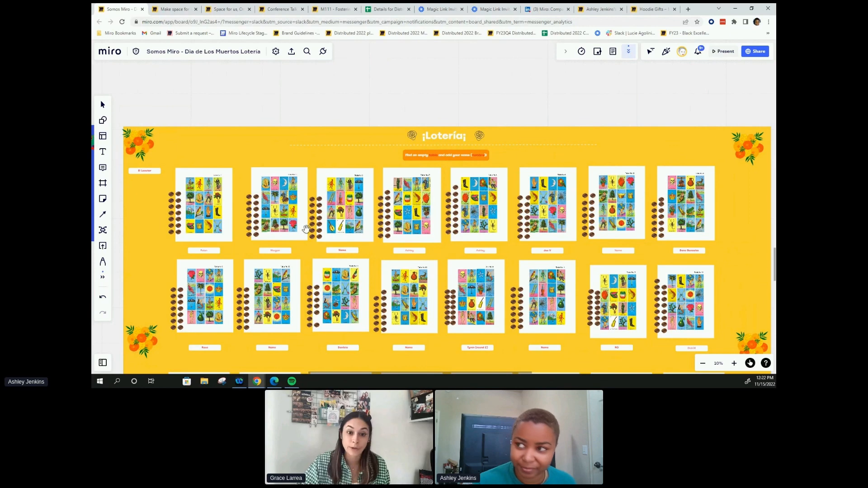
{"action": "left_click", "coordinate": [333, 9]}
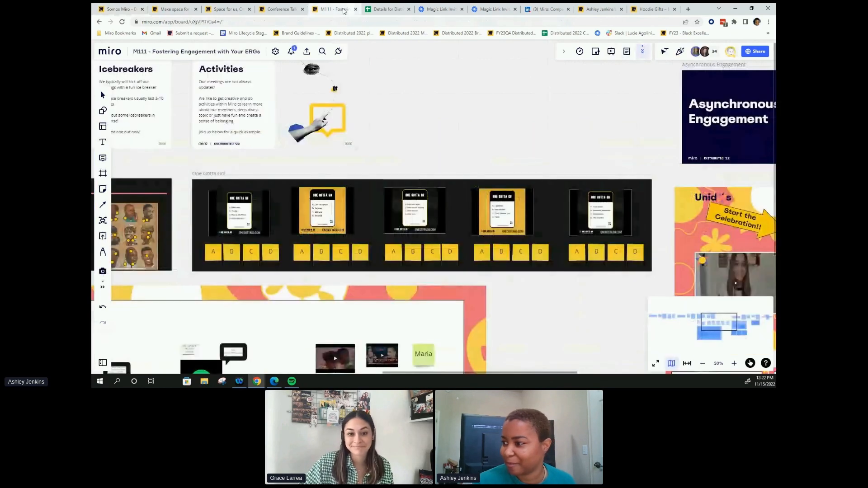